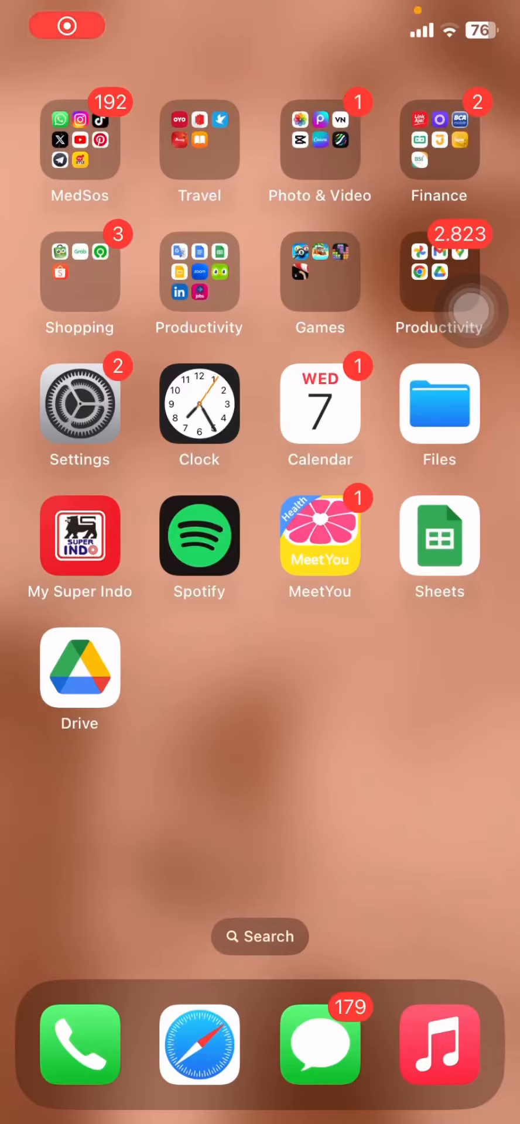
View iPhone Storage under General: 96 of 128 GB used, with a 12,27 GB 'Empty' Recently Deleted recommendation
left_click(66, 26)
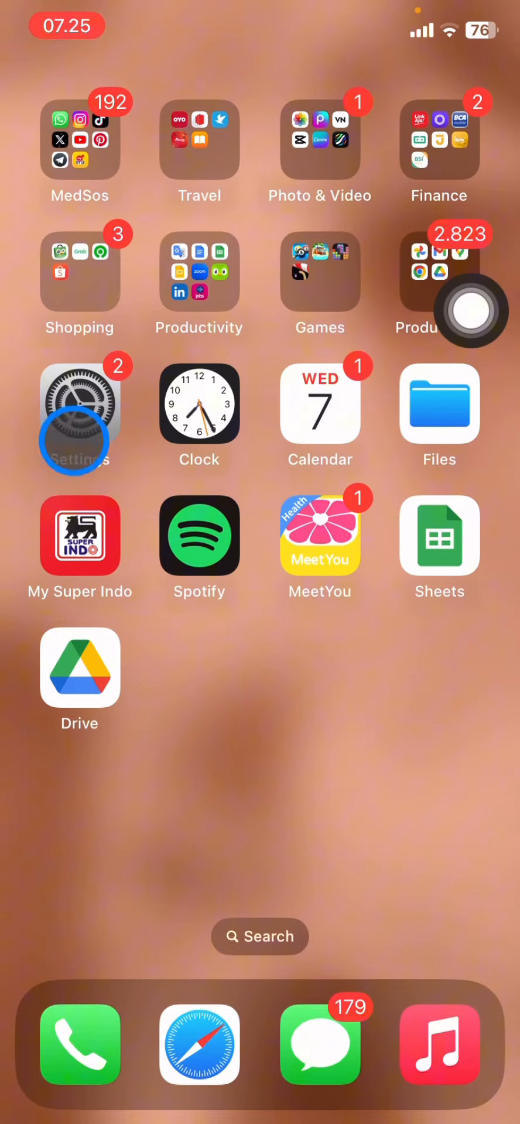
left_click(78, 437)
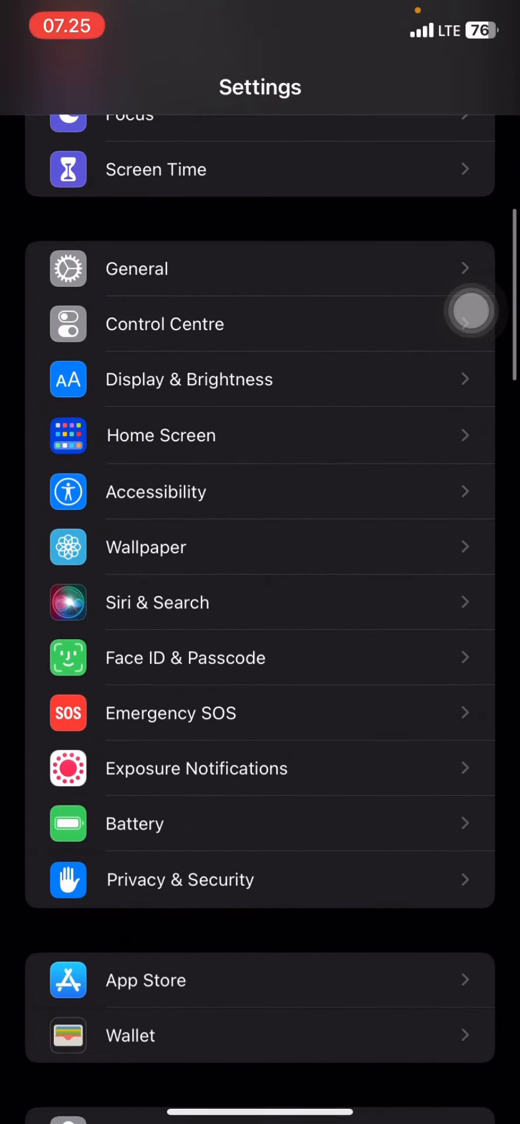
left_click(136, 268)
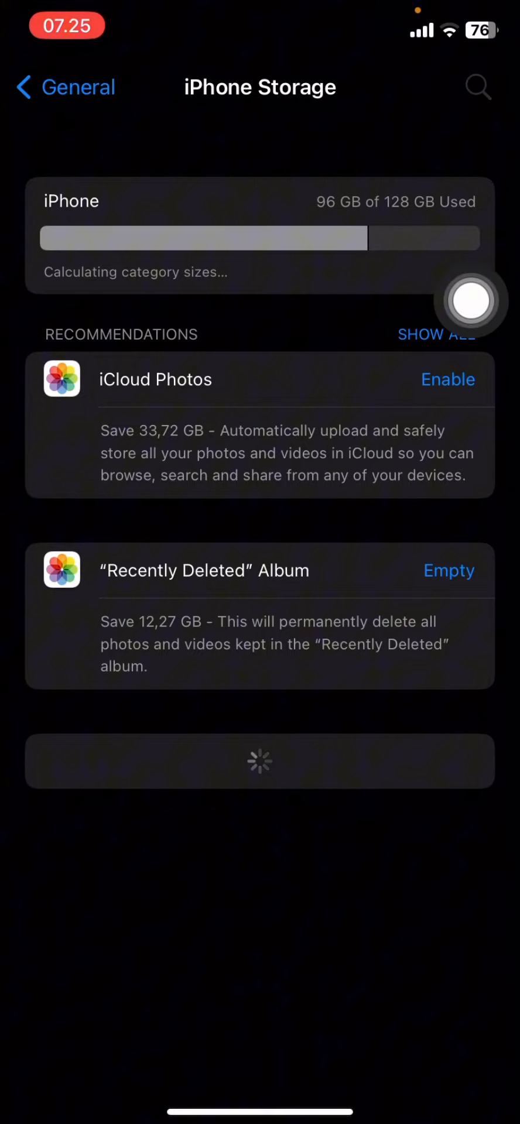
left_click(471, 300)
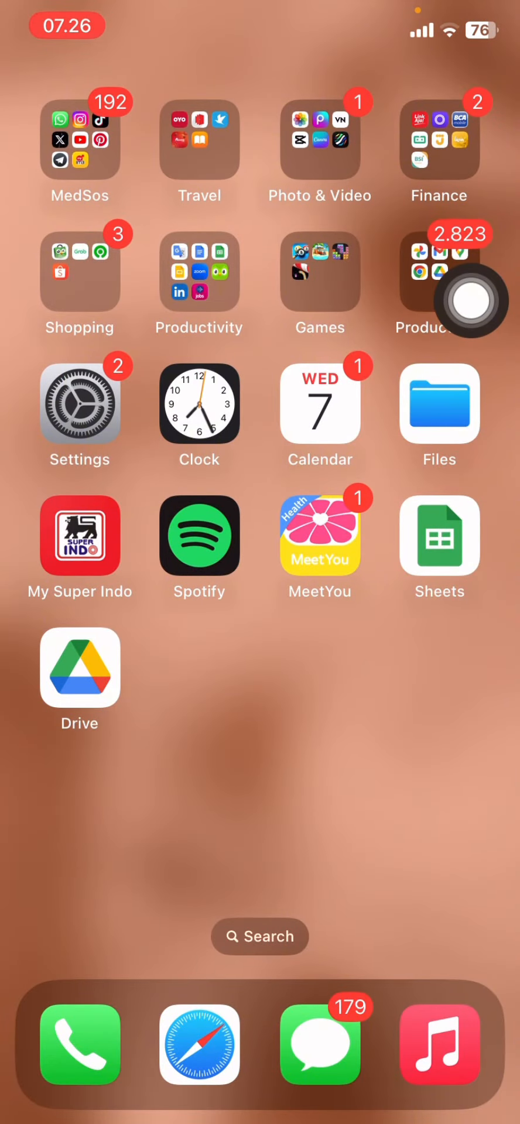
Open the Recently Deleted album in Photos, which is locked behind a Face ID prompt
left_click(320, 140)
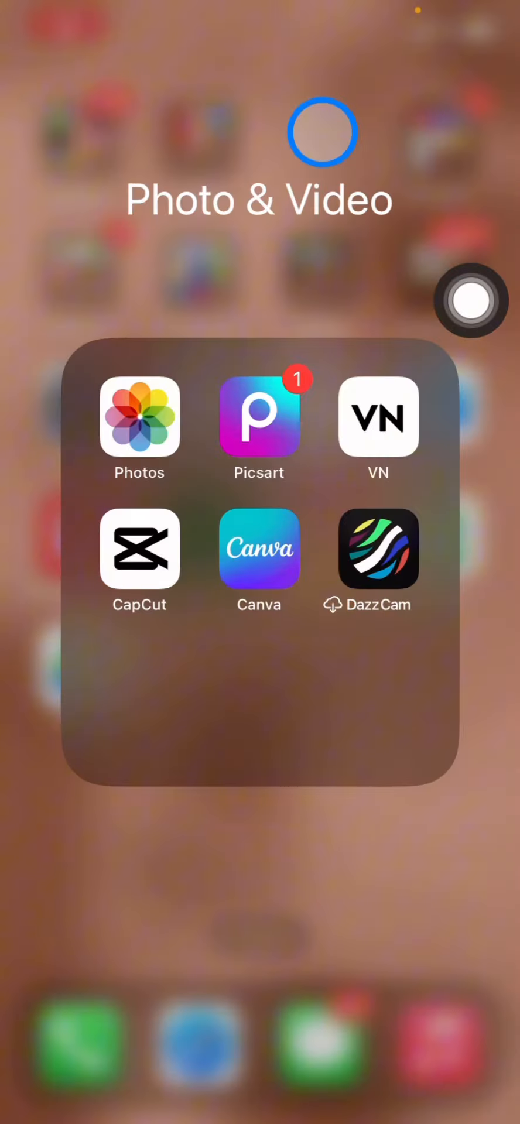
left_click(139, 418)
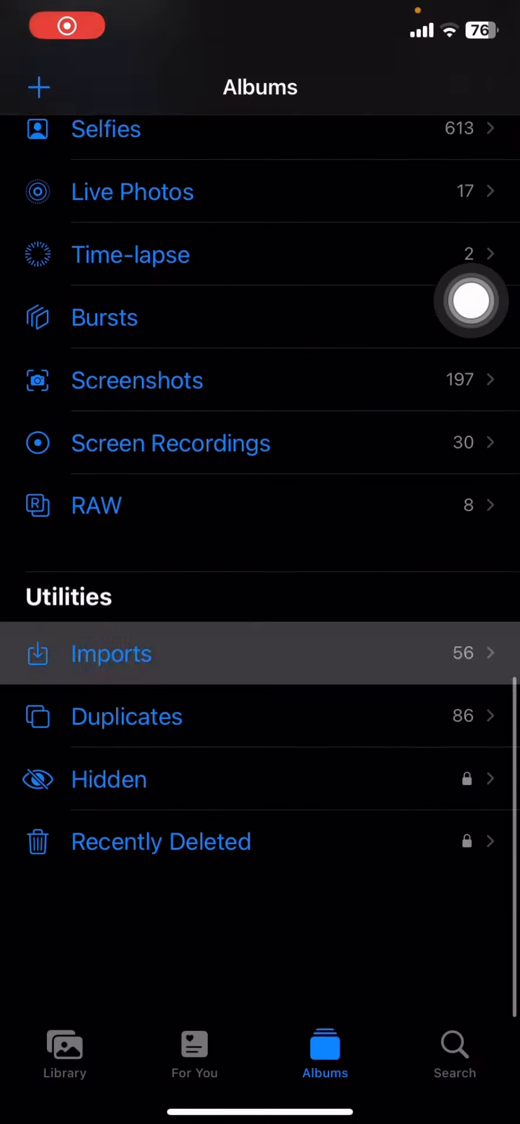
left_click(469, 301)
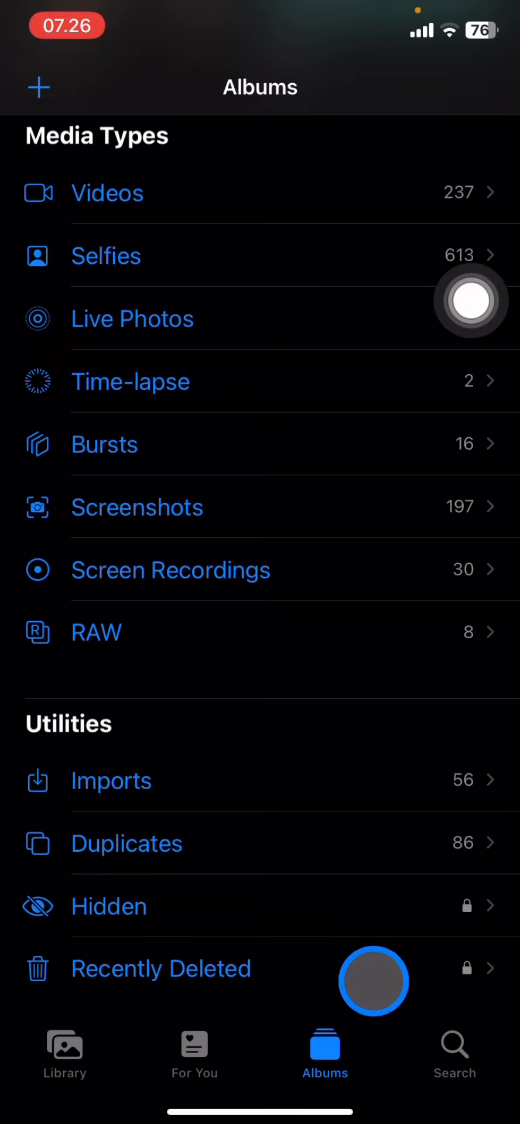
left_click(160, 969)
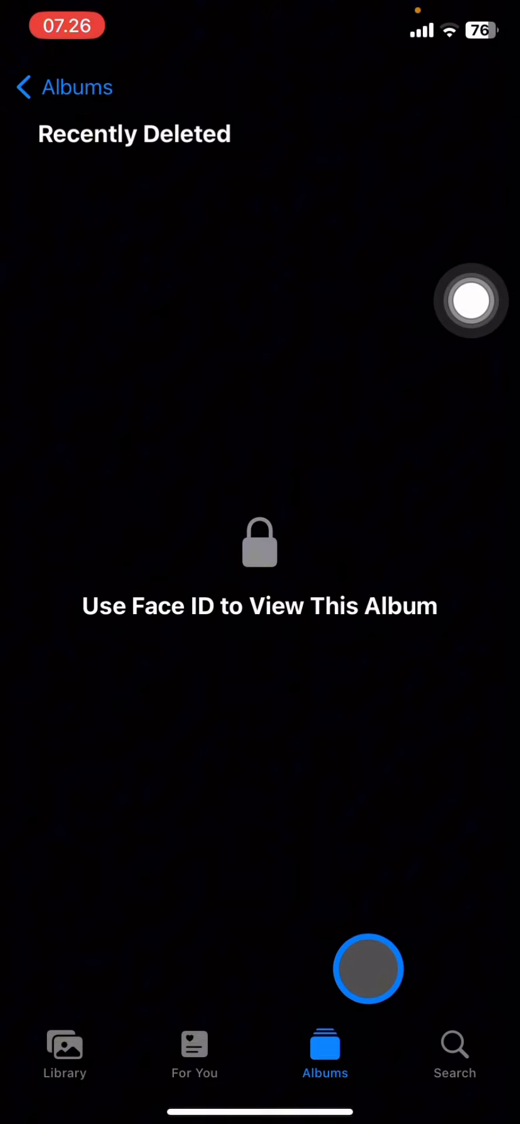